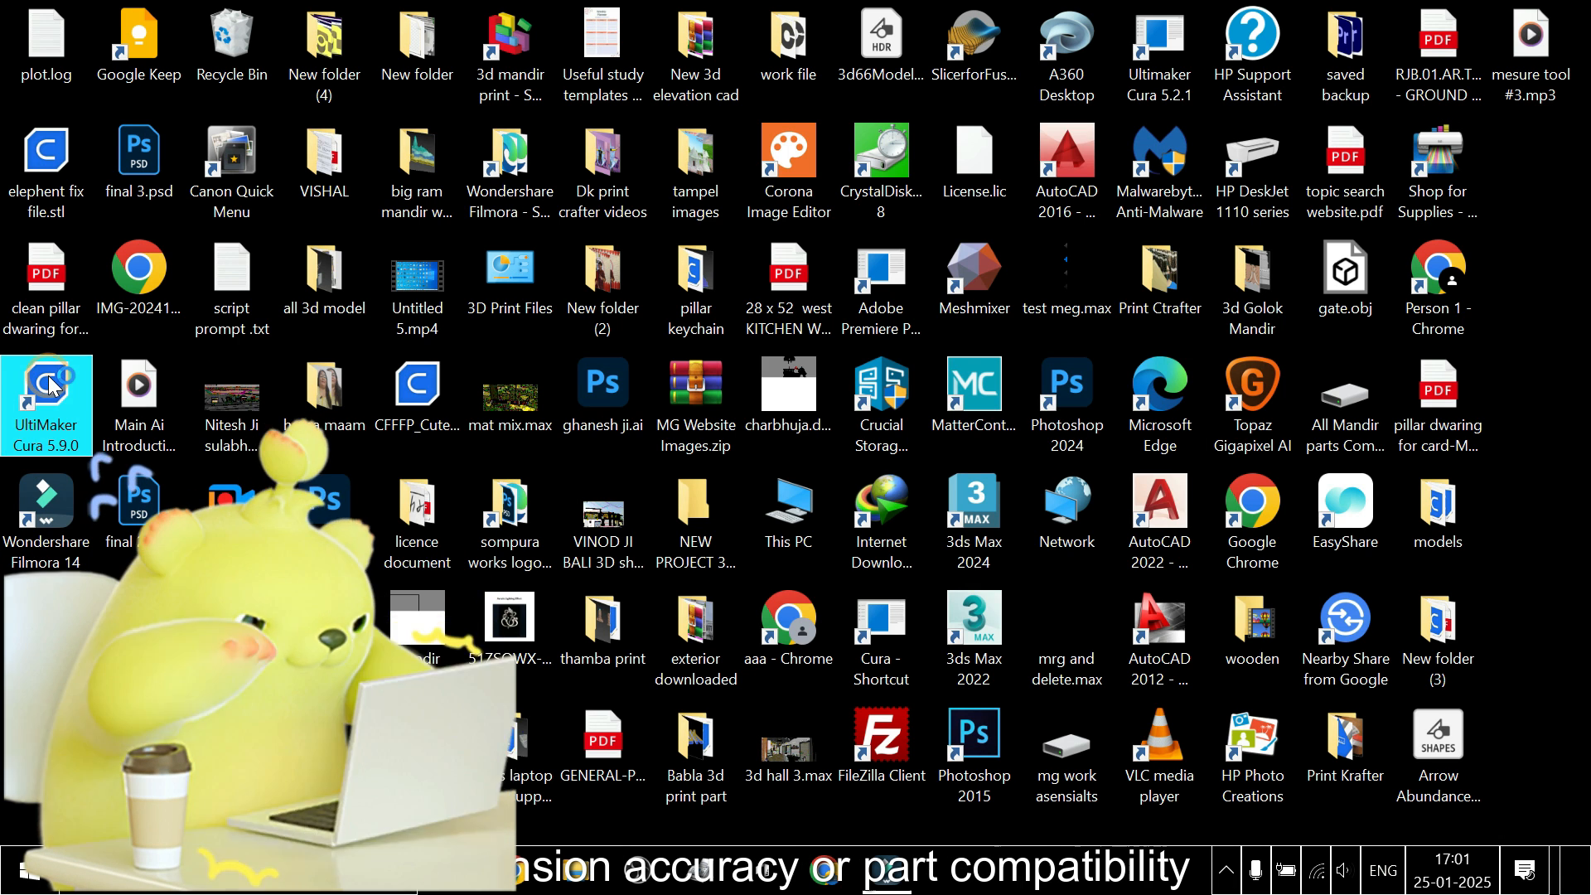
# Step: Launch UltiMaker Cura 5.9.0 from the desktop shortcut
pyautogui.doubleClick(45, 403)
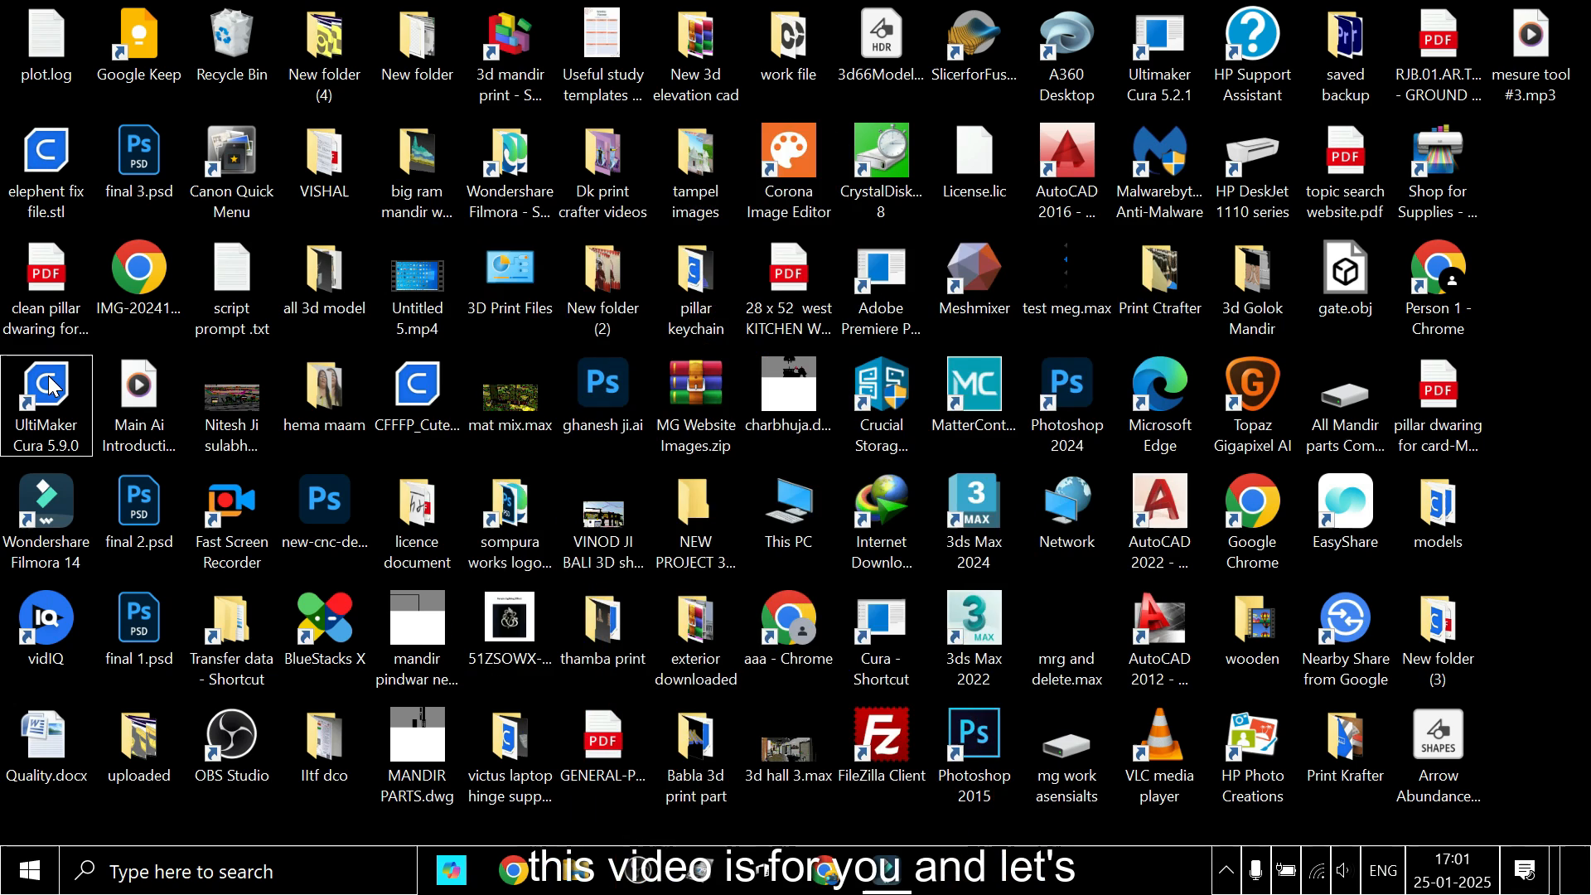
pyautogui.doubleClick(45, 390)
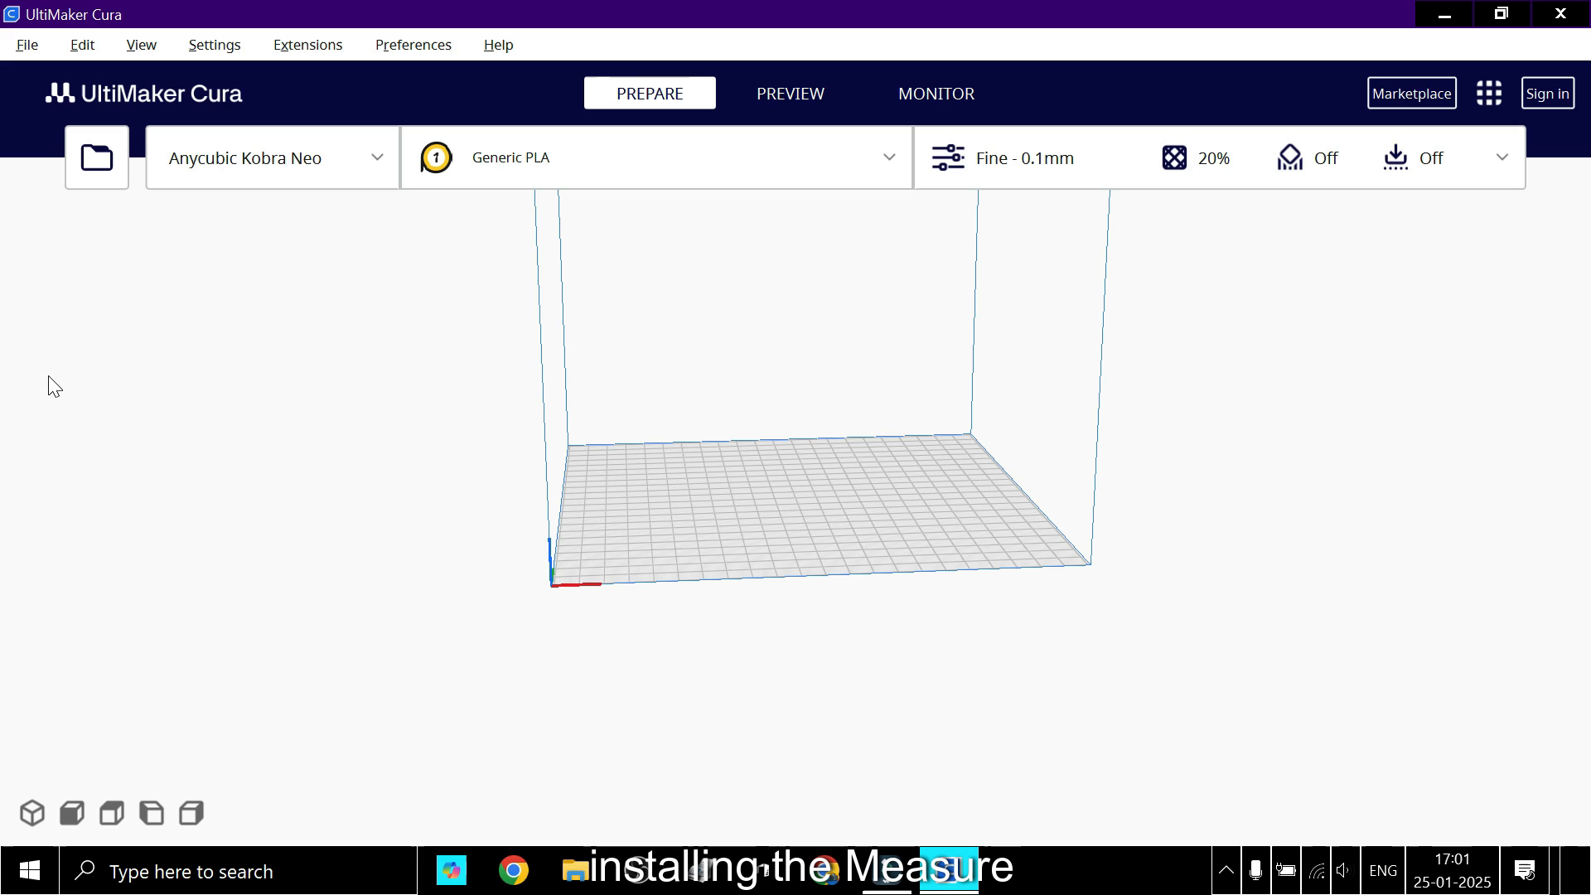
pyautogui.moveTo(1018, 258)
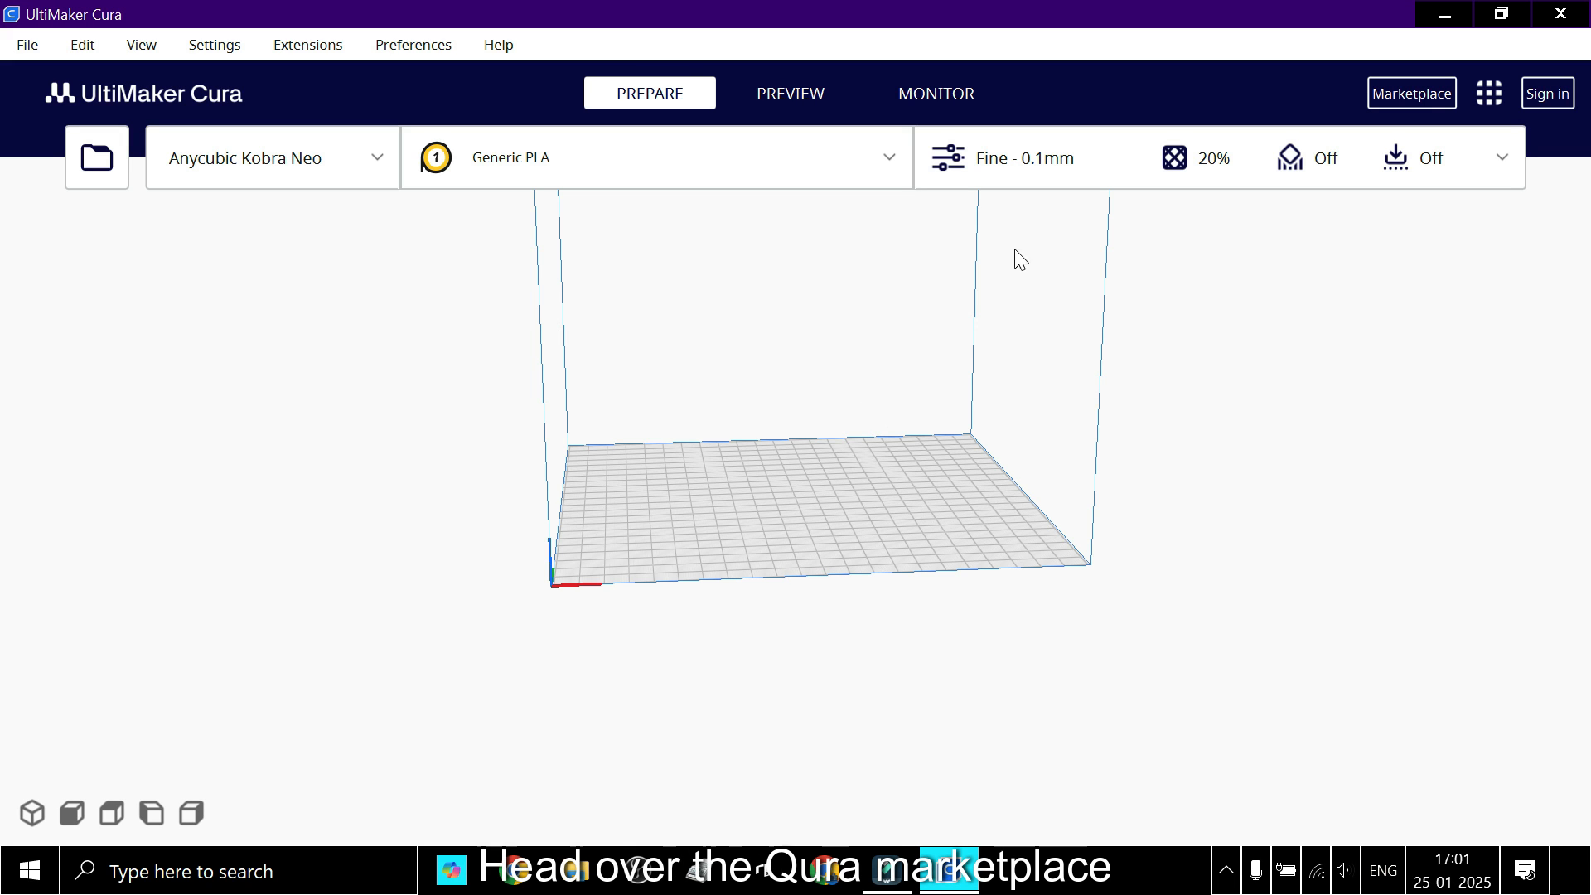
# Step: Search the Marketplace for 'measure', install Measure Tool and accept its licence
pyautogui.click(1410, 92)
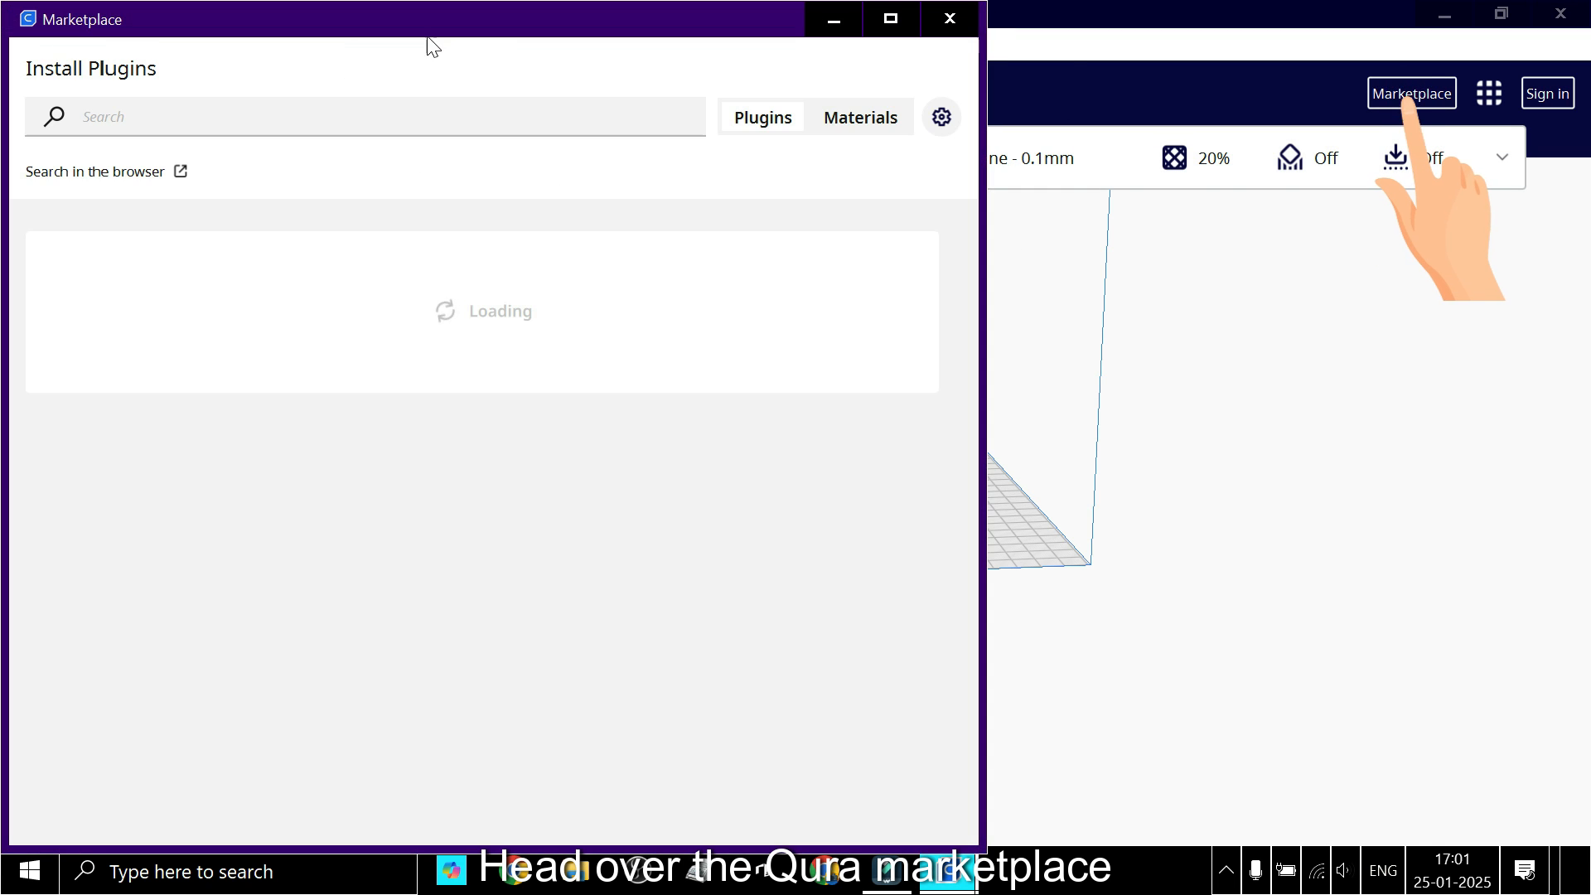
pyautogui.write('mes')
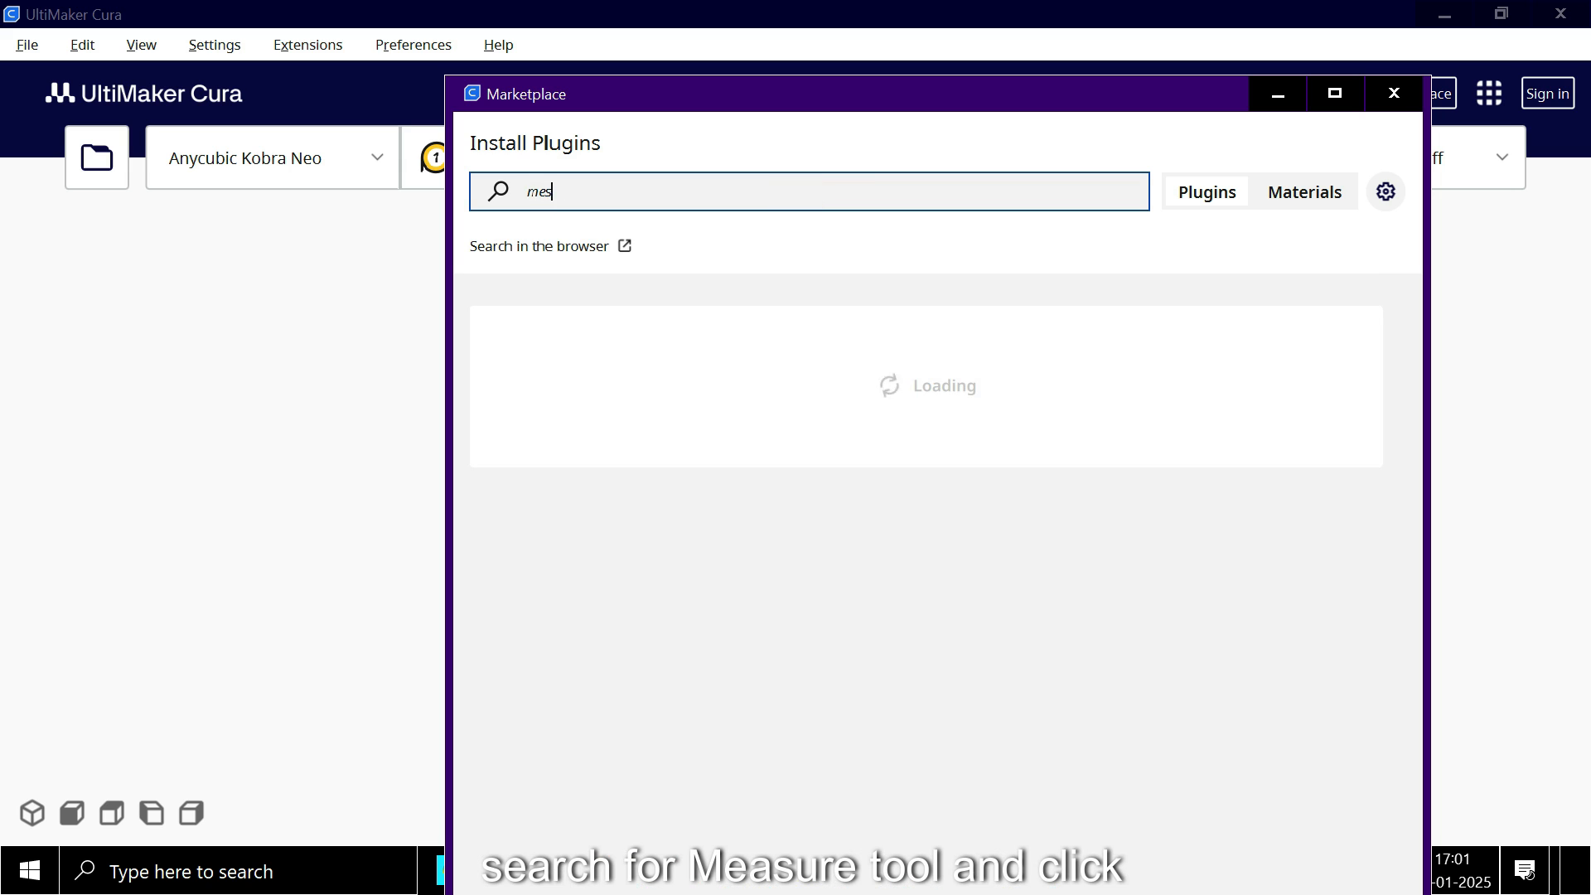
pyautogui.write('asure')
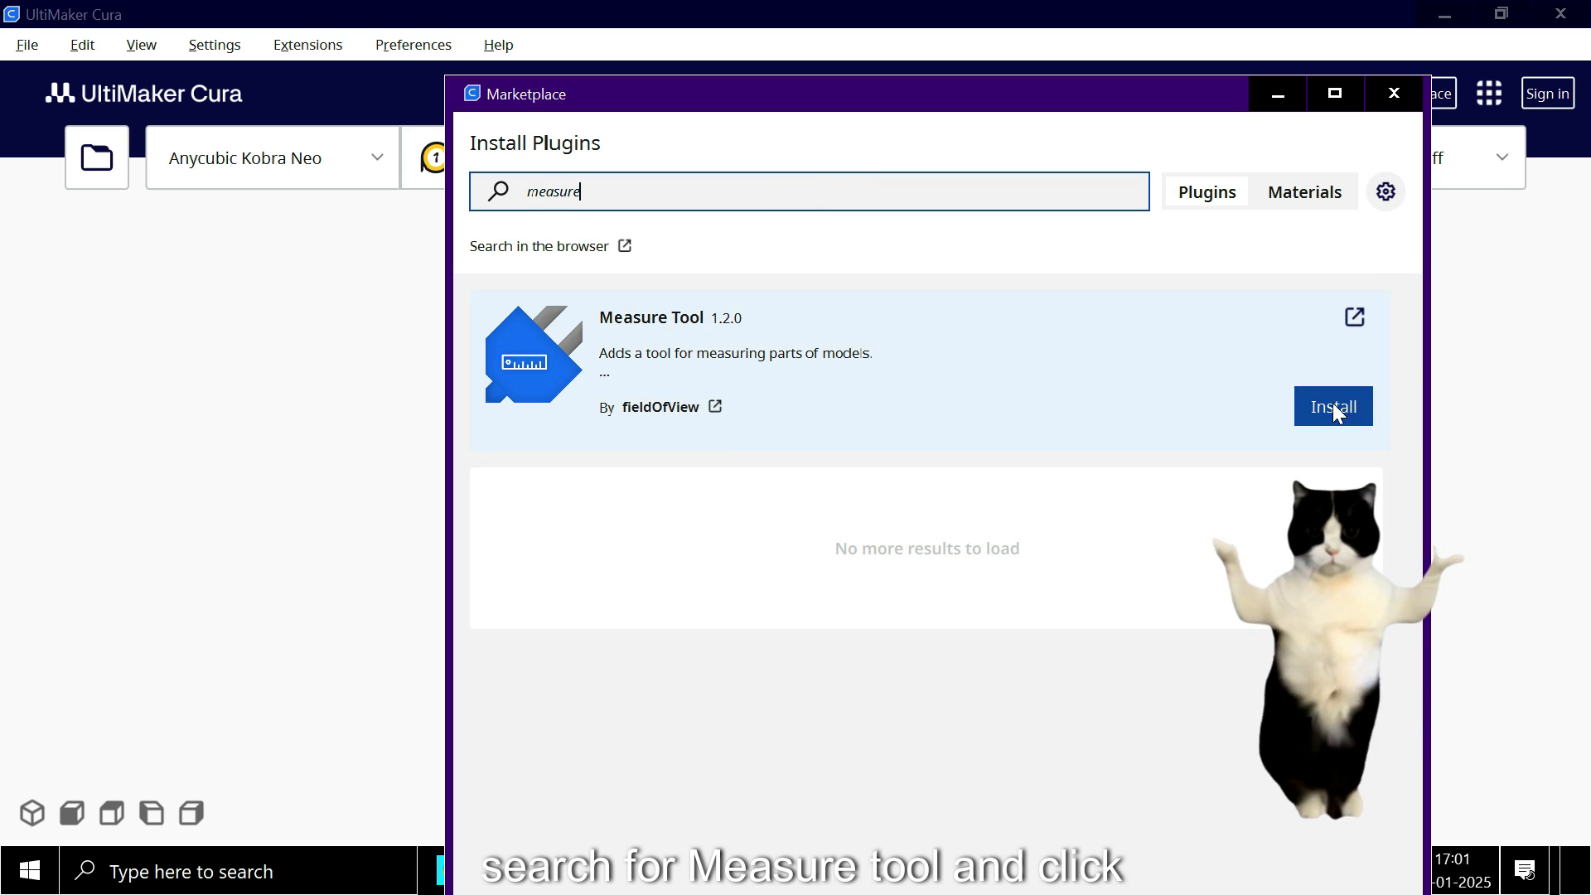
pyautogui.click(1332, 406)
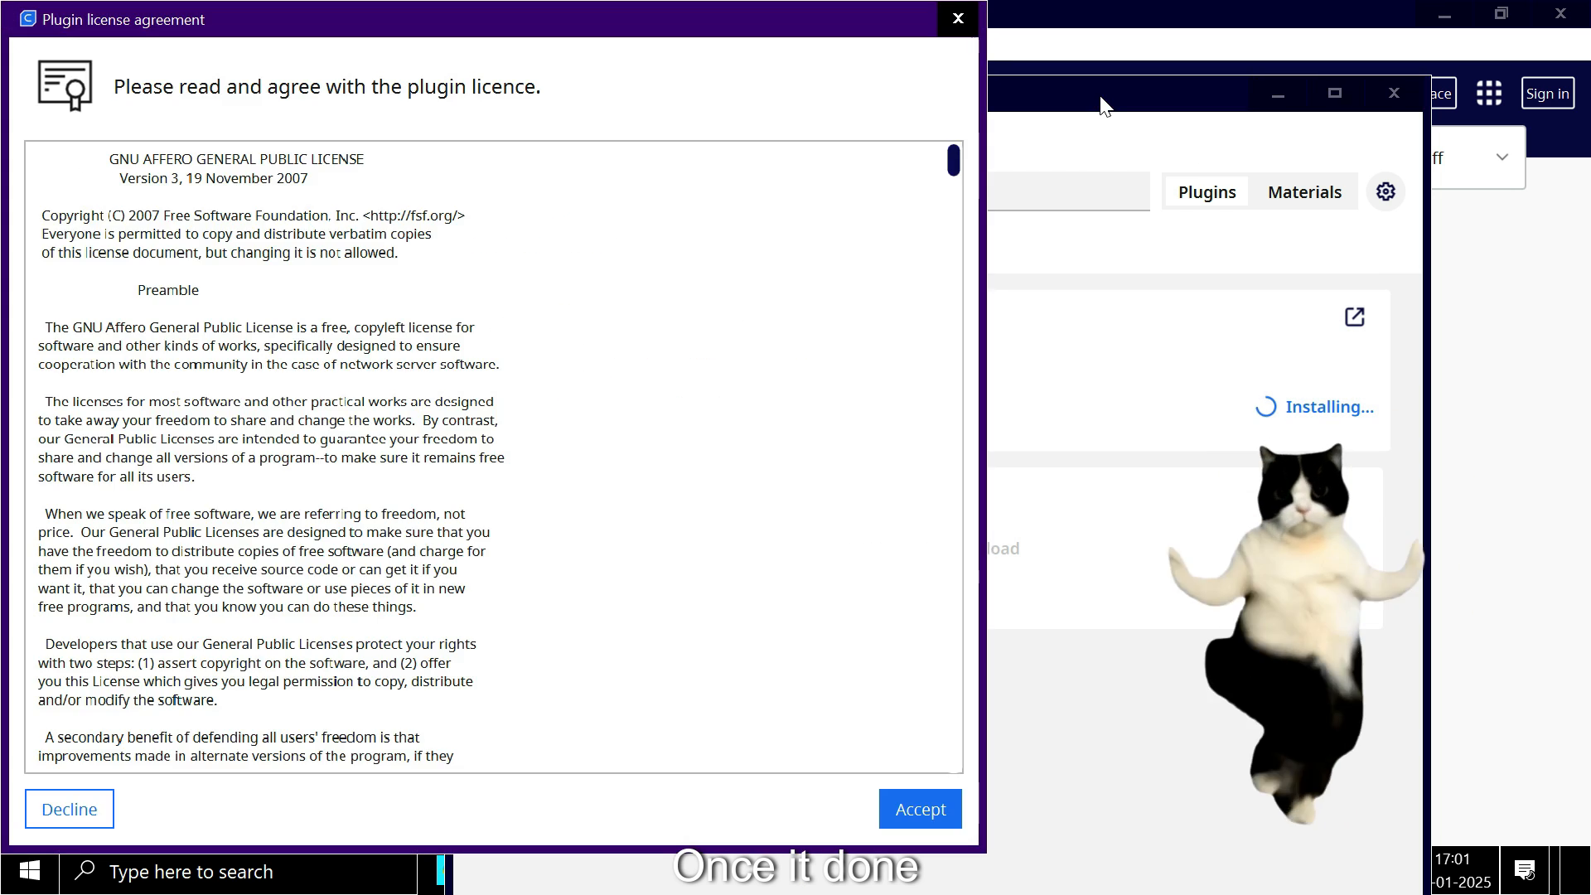
pyautogui.click(918, 809)
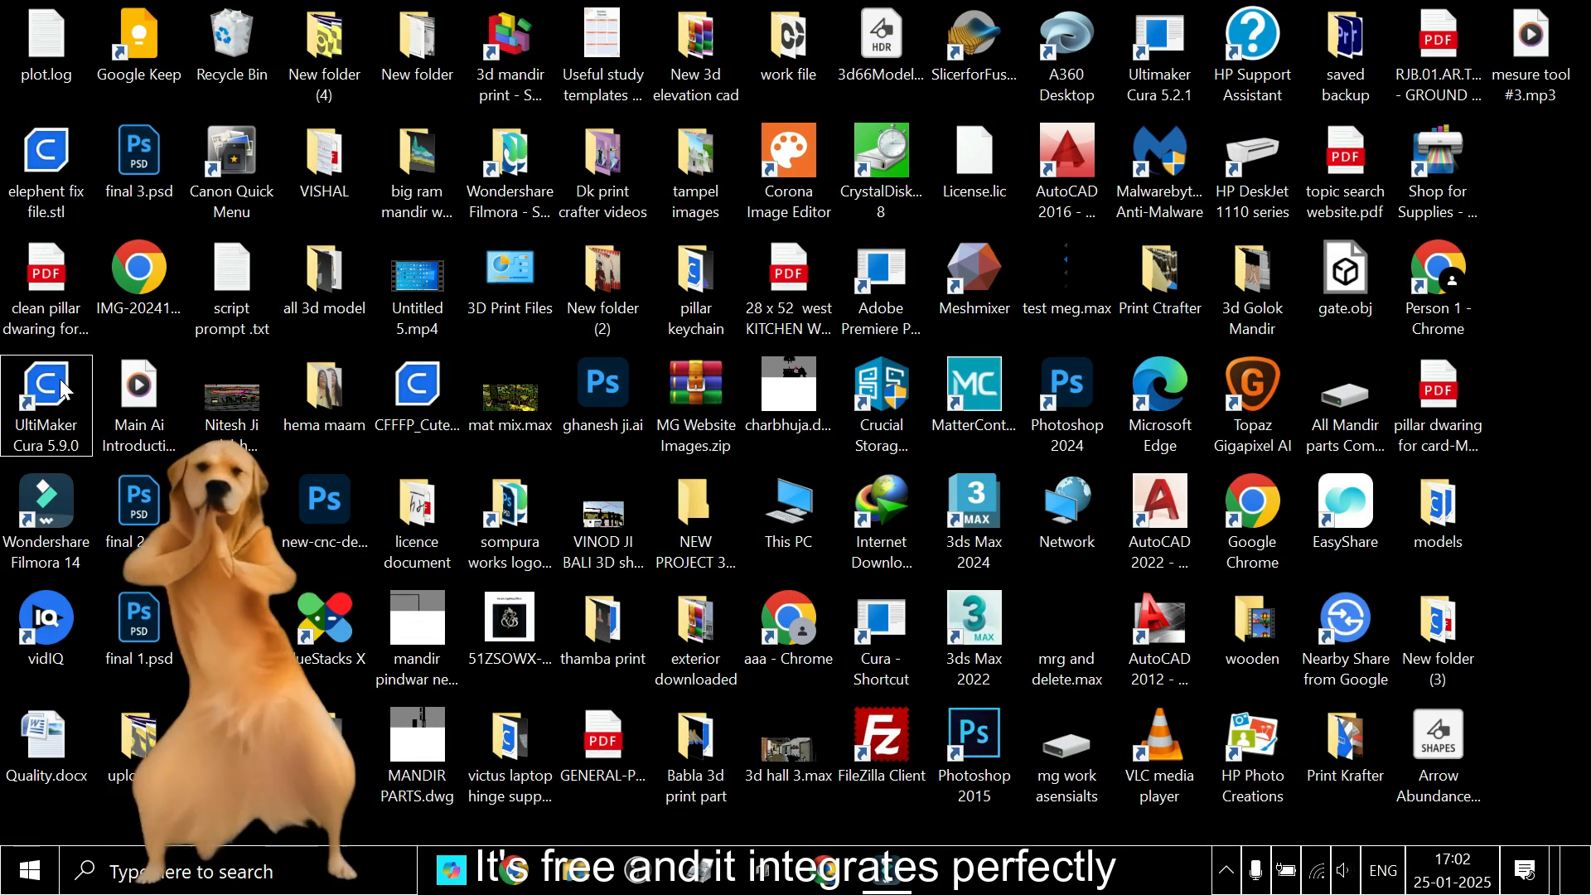
# Step: Relaunch Cura and restore down its window to reach the gear model files
pyautogui.doubleClick(46, 405)
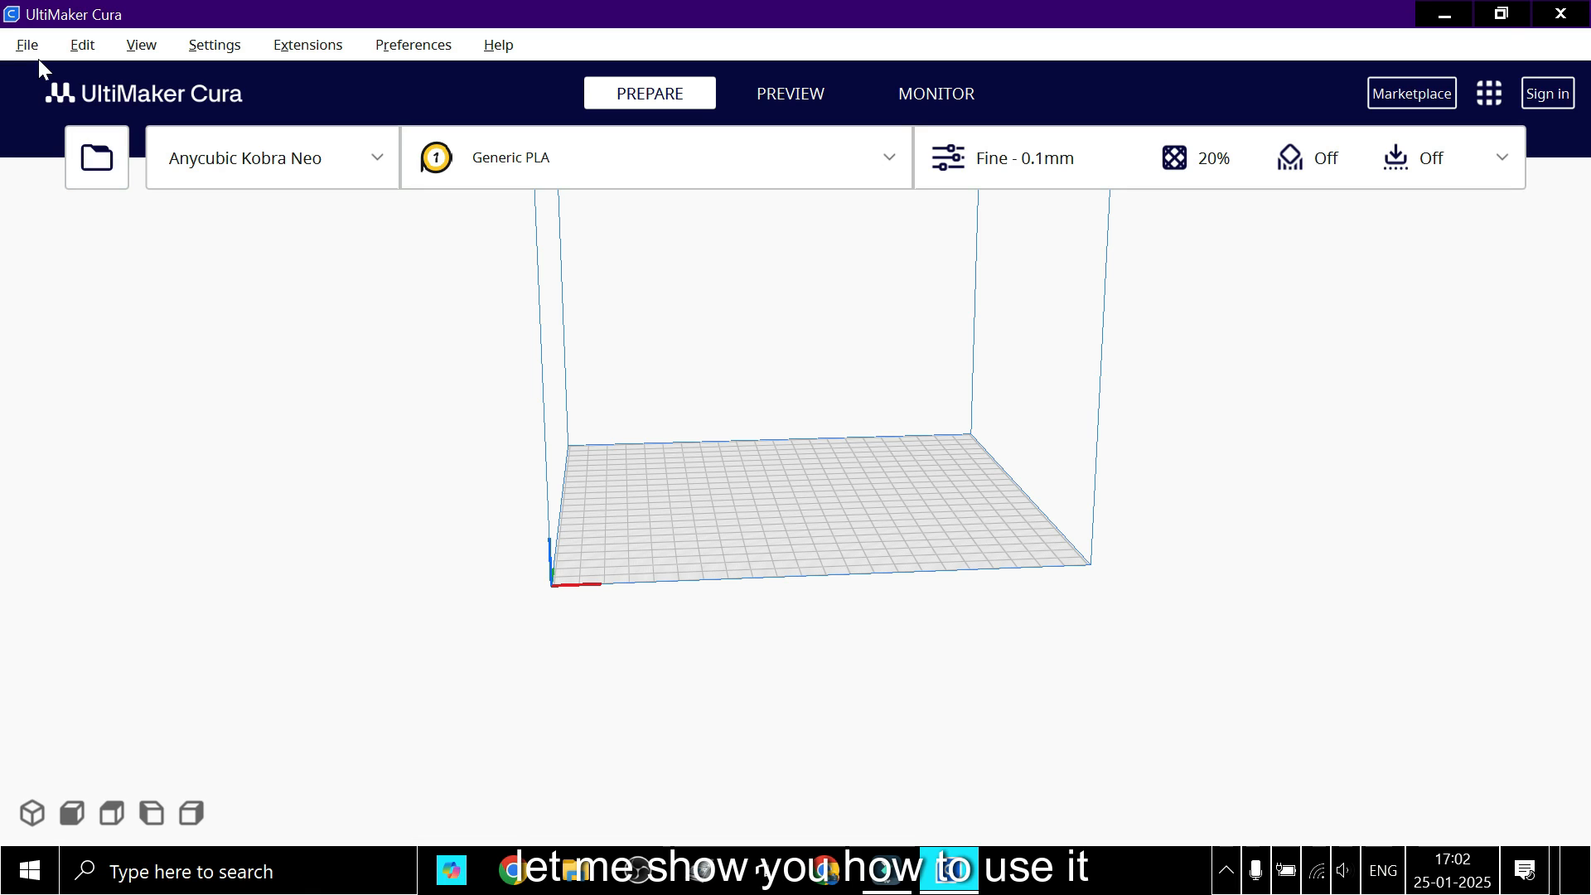
pyautogui.moveTo(1502, 14)
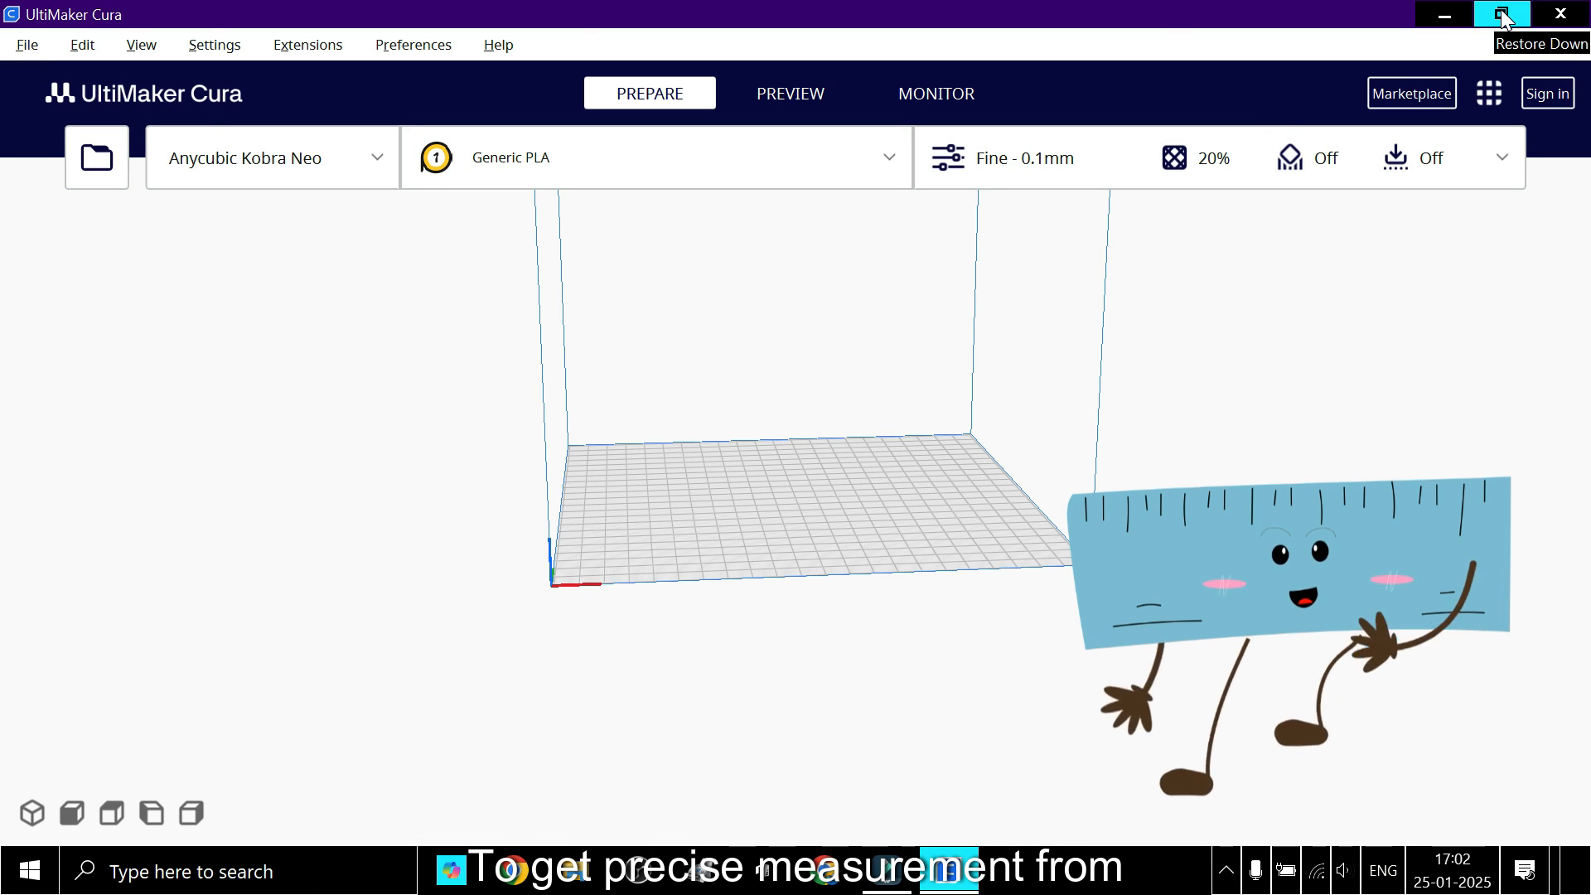
pyautogui.click(1502, 14)
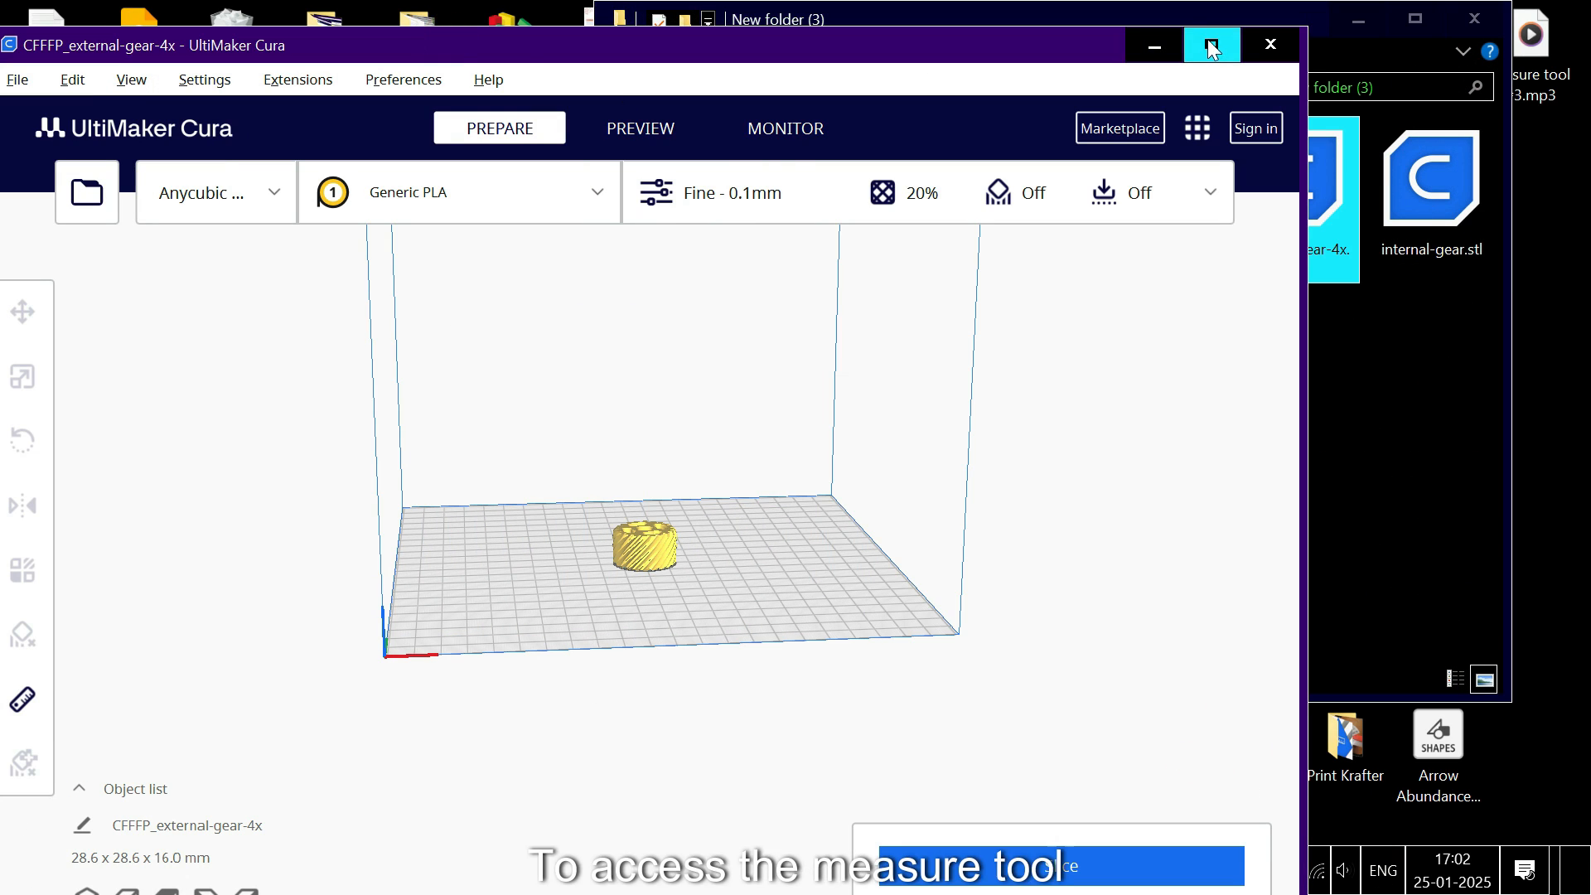
# Step: Maximize Cura and measure across the gear's hexagonal hole with the Measure tool: 7.567 mm
pyautogui.click(1208, 44)
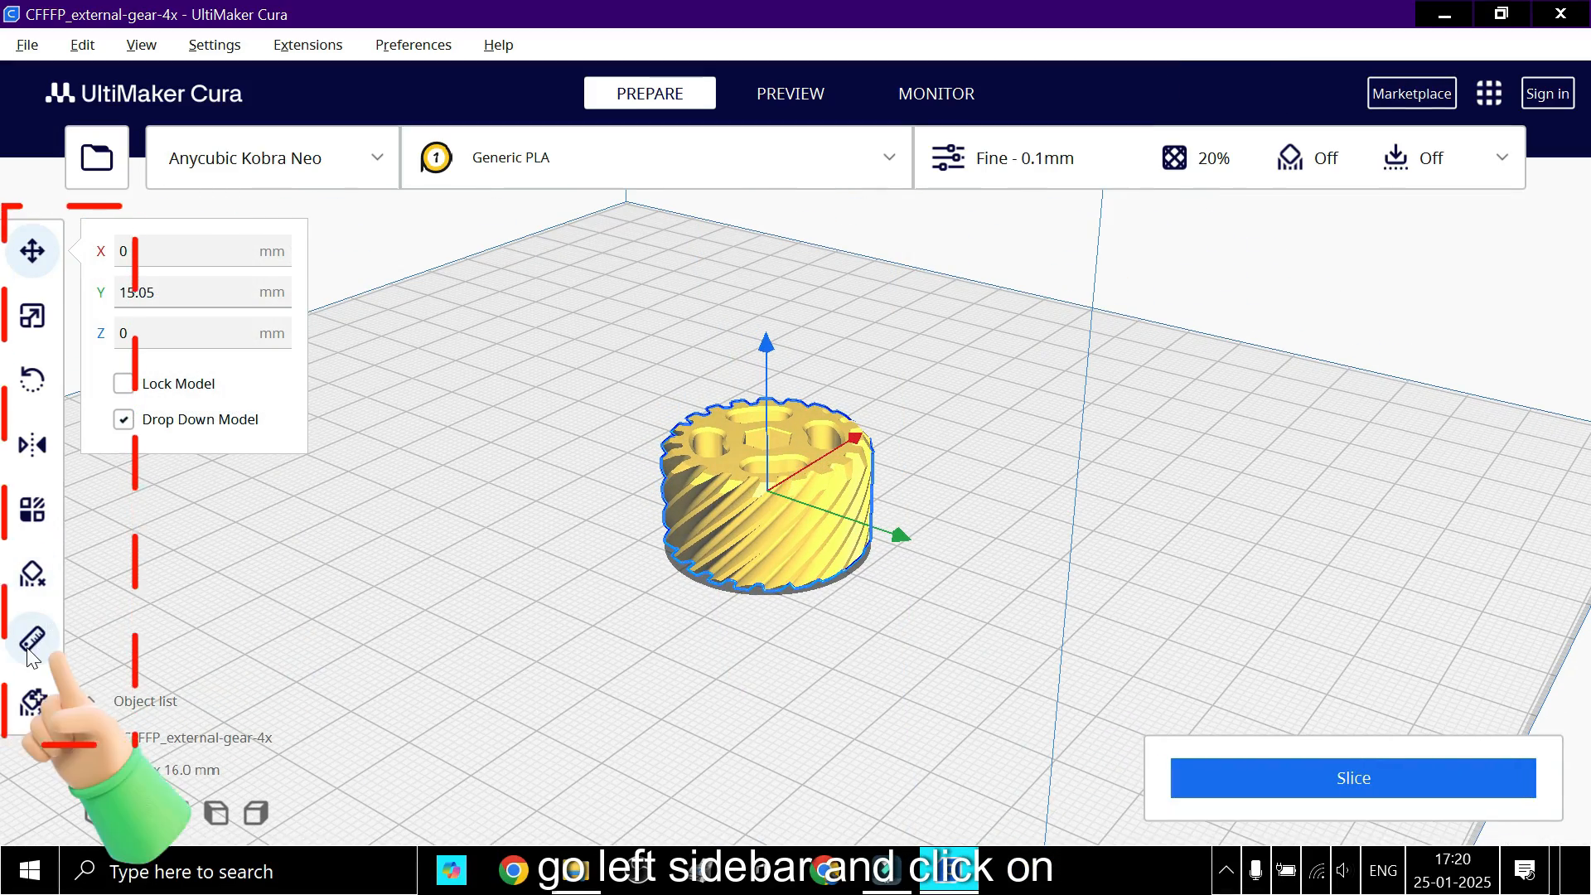
pyautogui.click(32, 639)
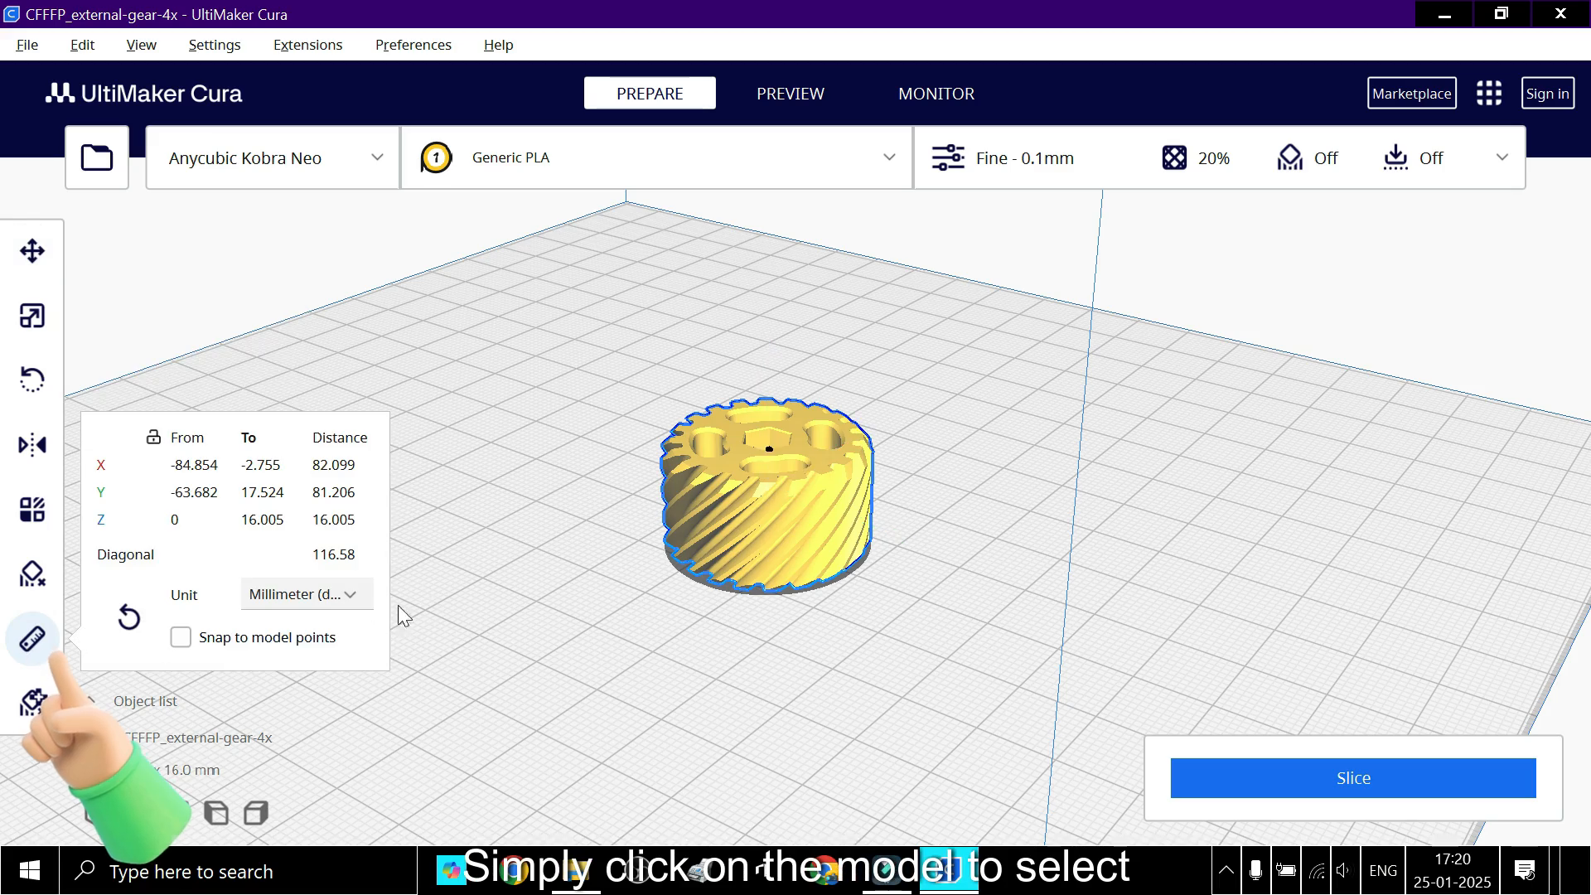
pyautogui.scroll(3)
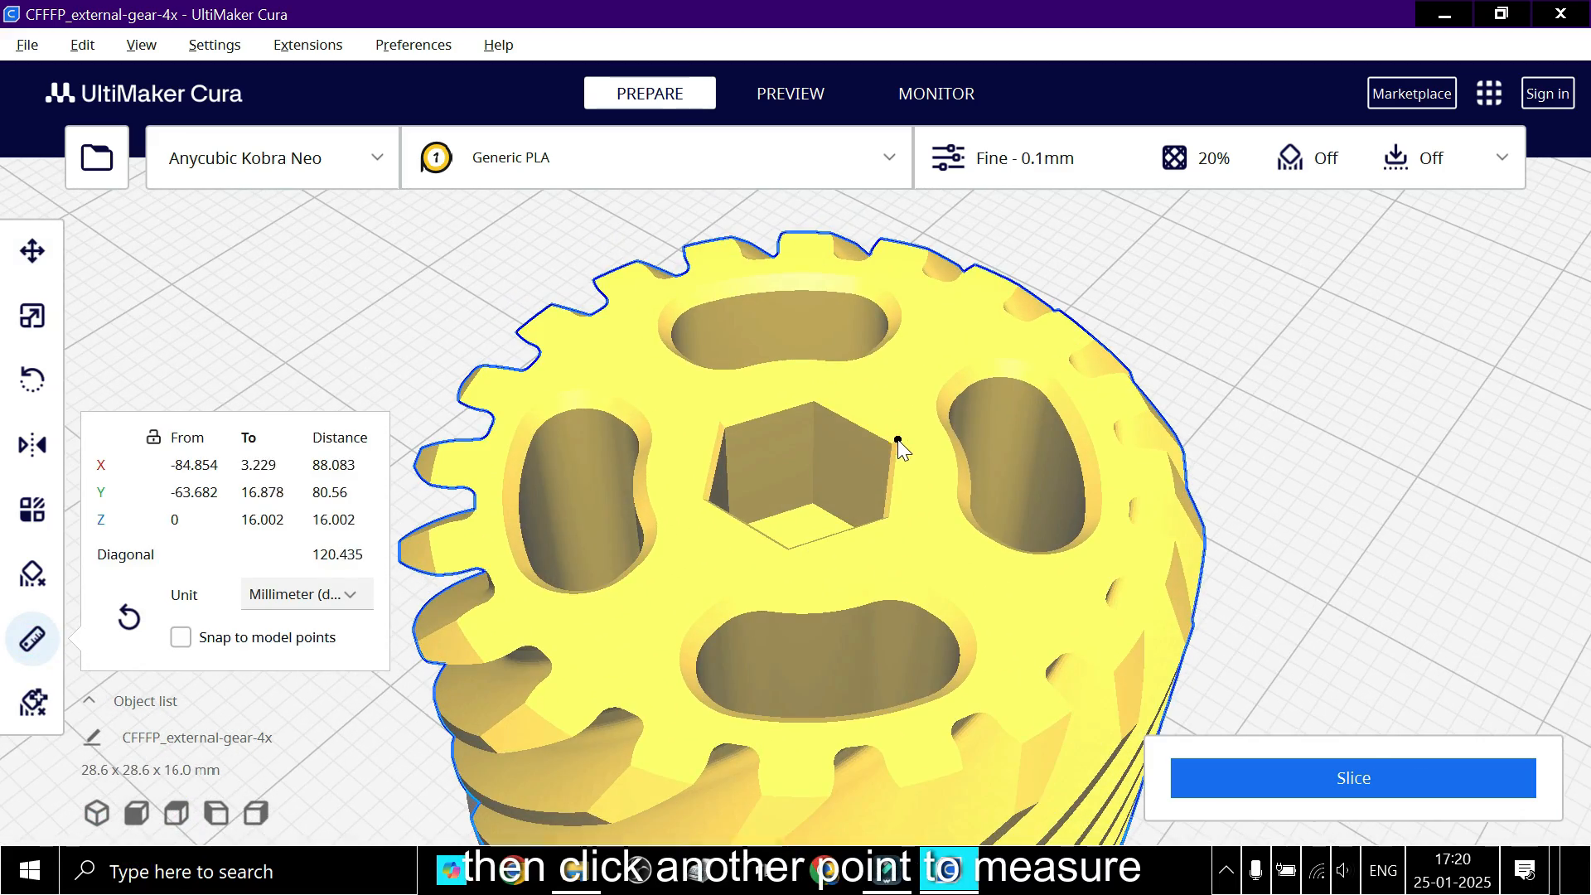
pyautogui.click(702, 506)
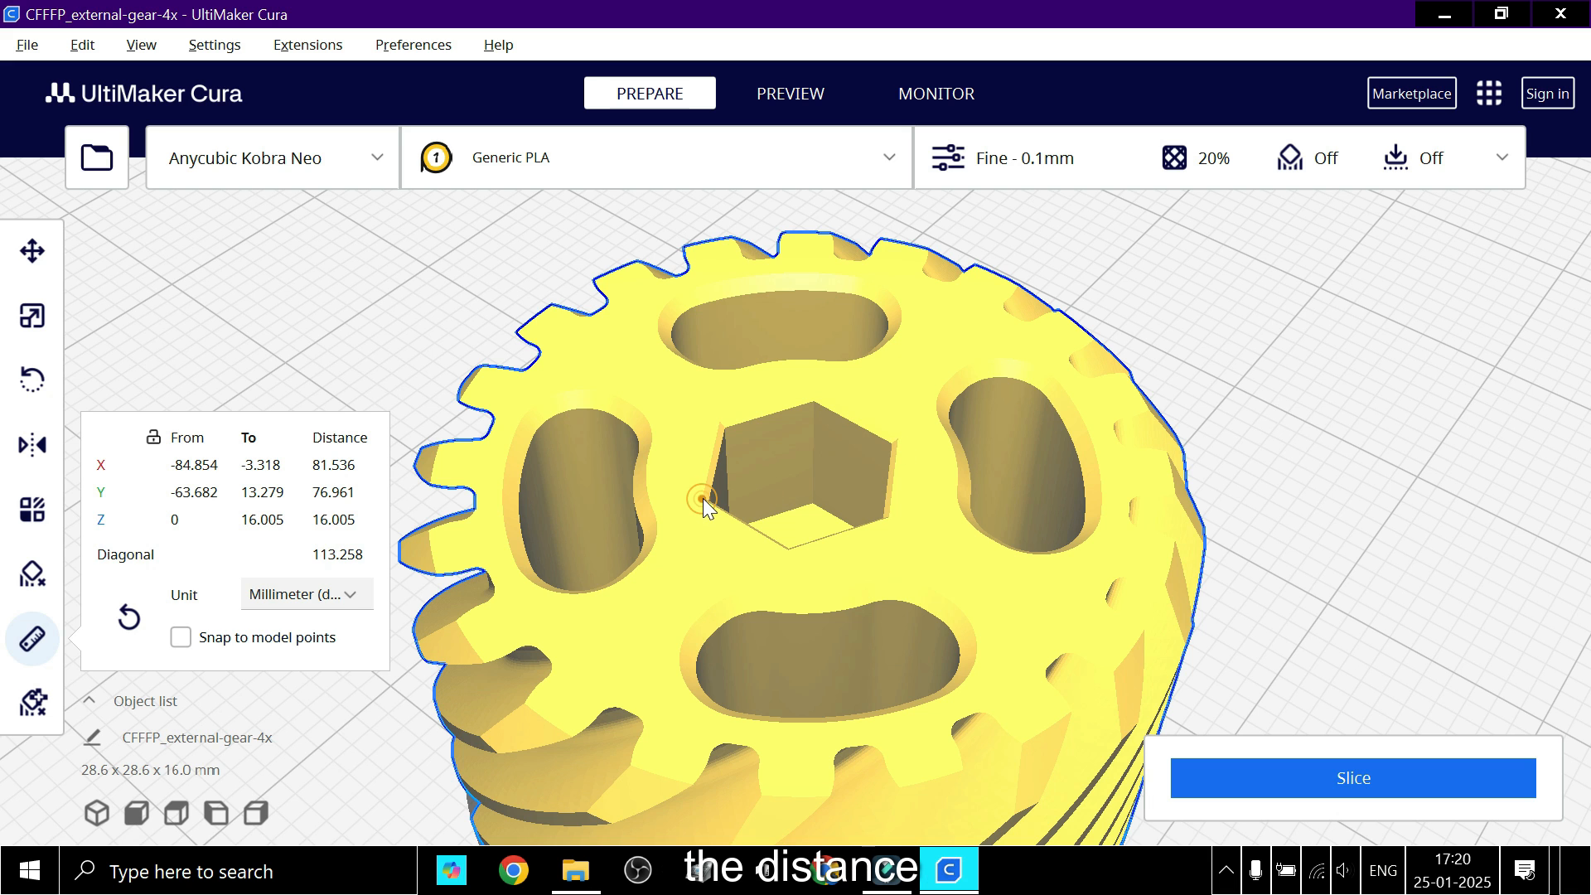
pyautogui.click(896, 434)
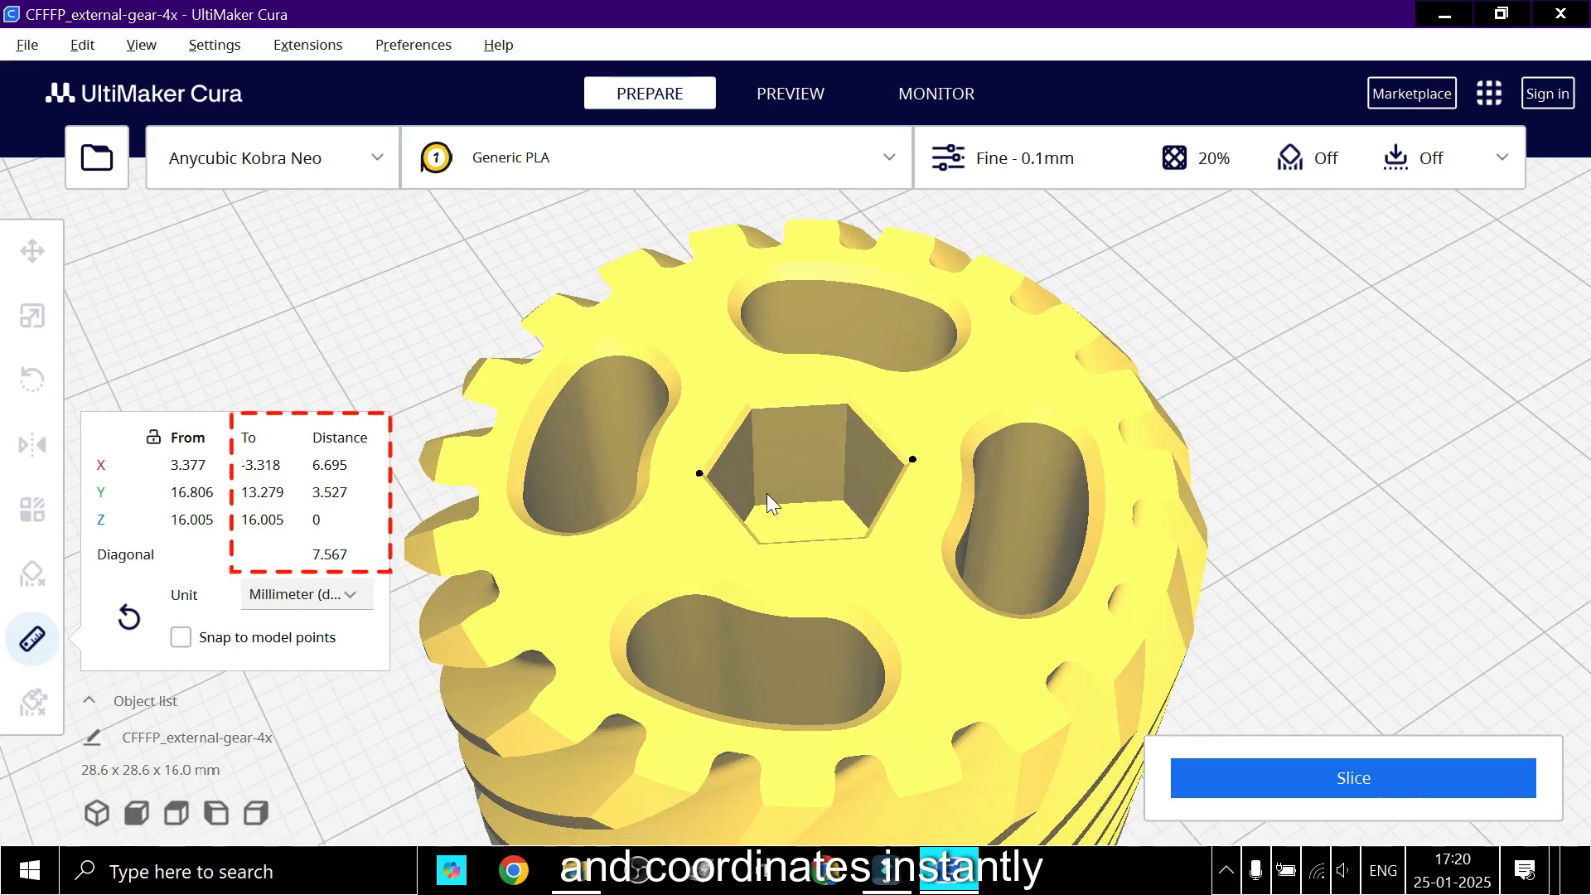
pyautogui.scroll(-3)
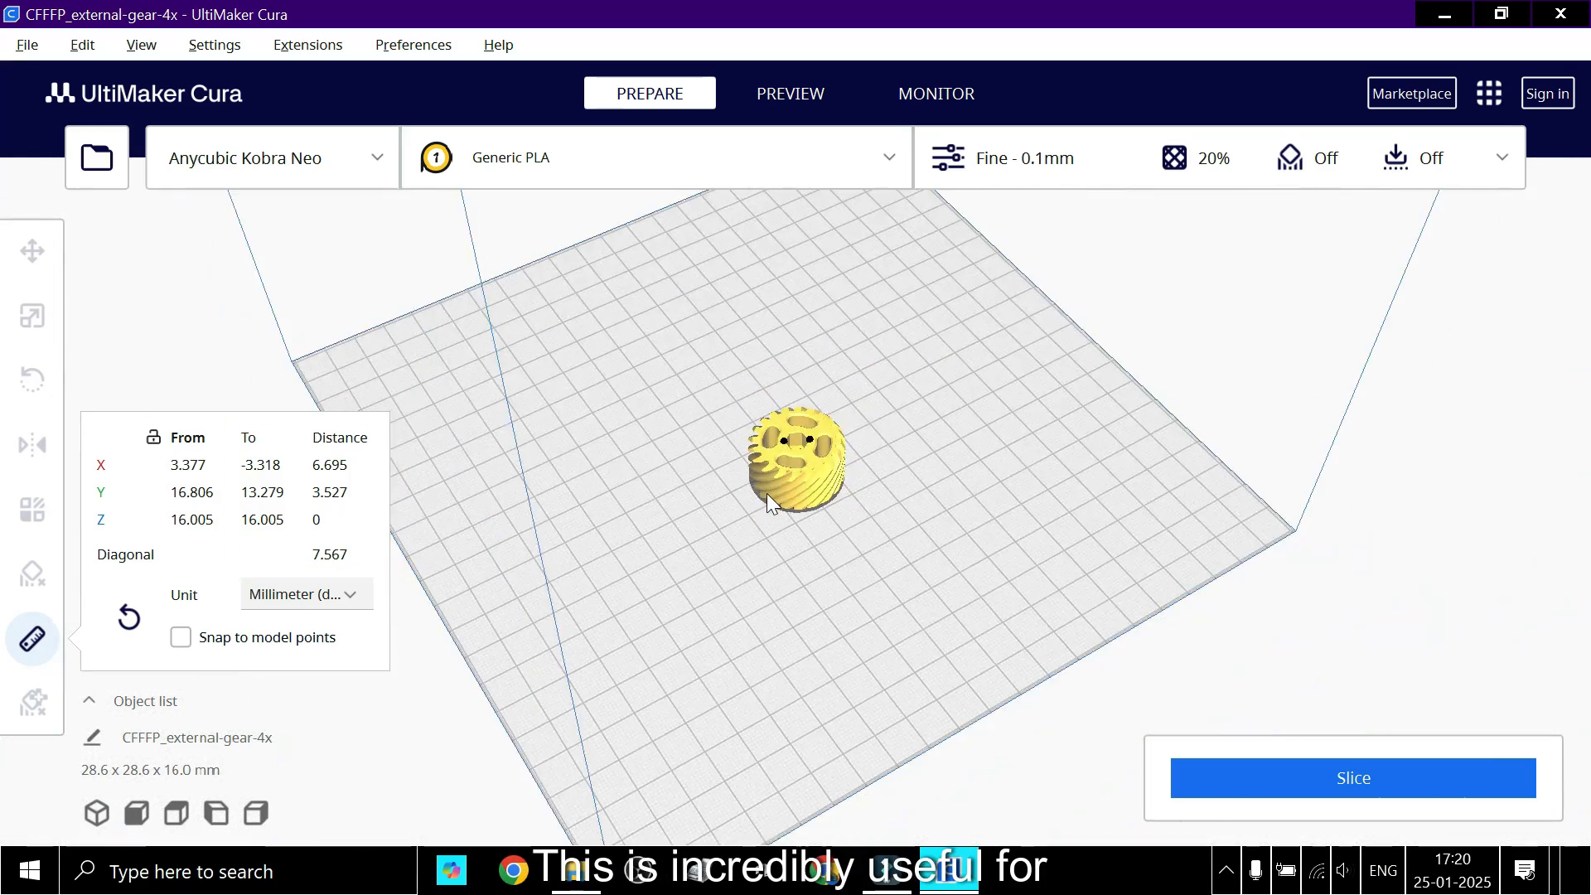
# Step: Zoom in on the gear face for the 10.8 mm side-slot measurement
pyautogui.scroll(3)
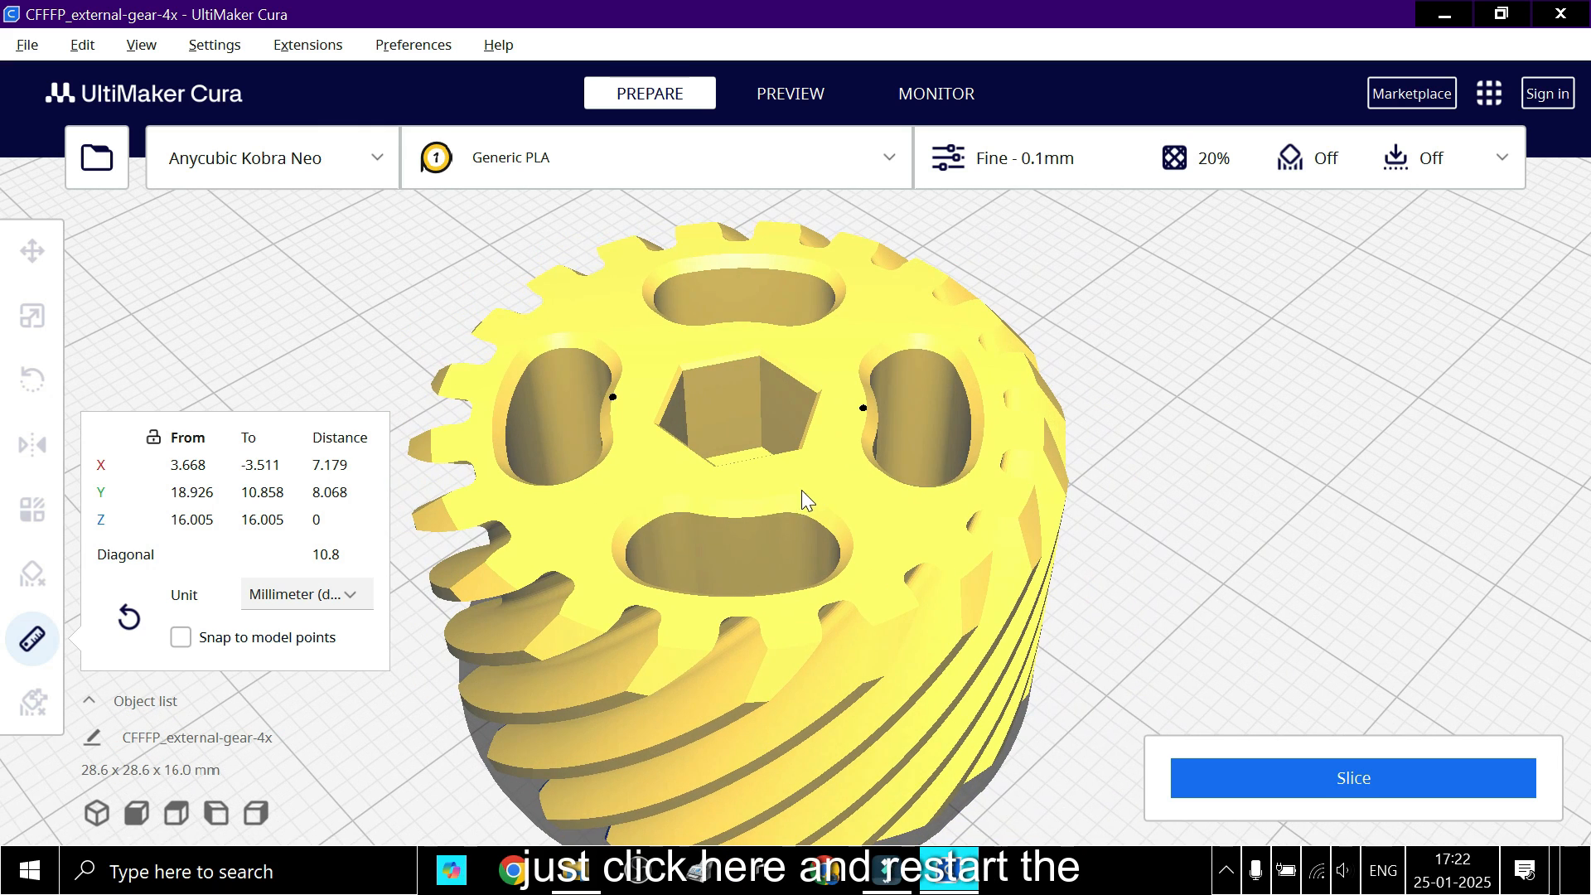
# Step: Reset the measurement, enable 'Snap to model points', and measure hex hole corners: 7.043 mm
pyautogui.click(128, 616)
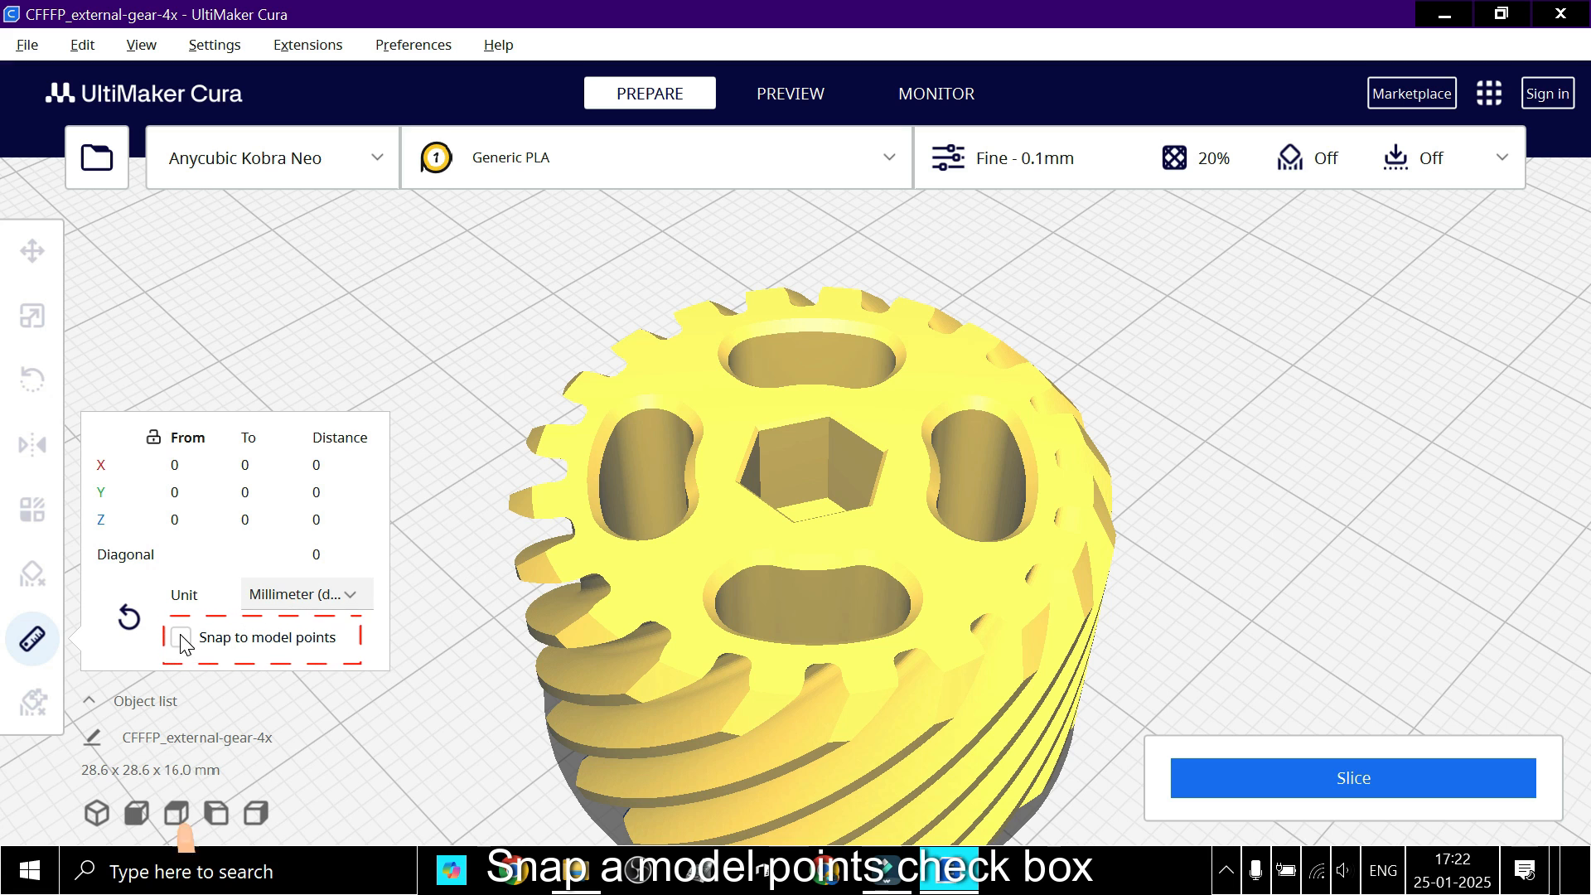
pyautogui.click(180, 637)
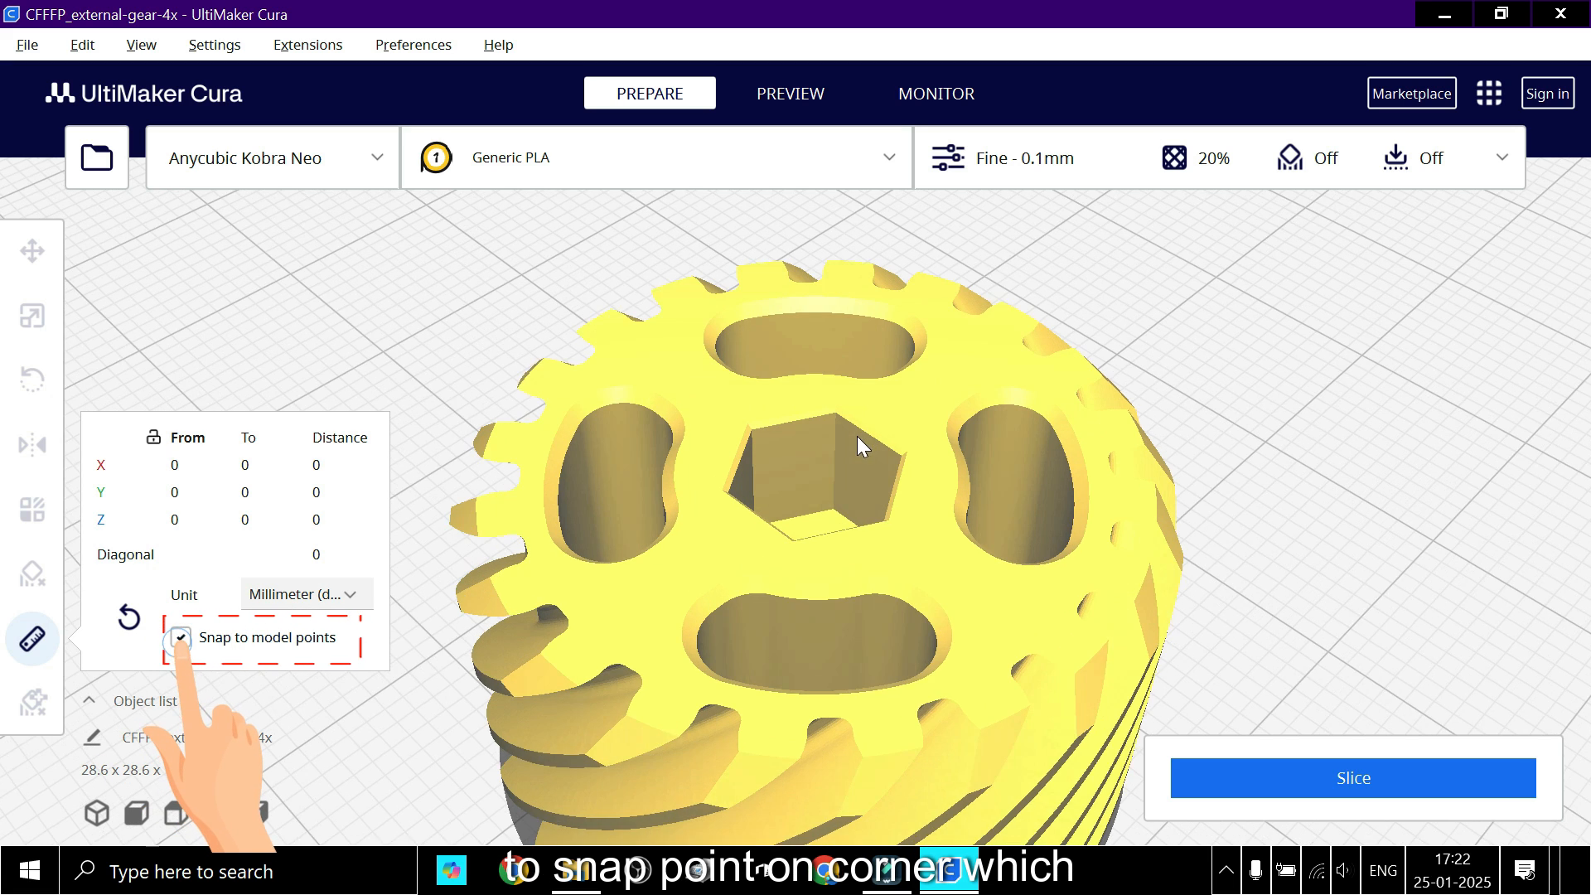
pyautogui.click(727, 425)
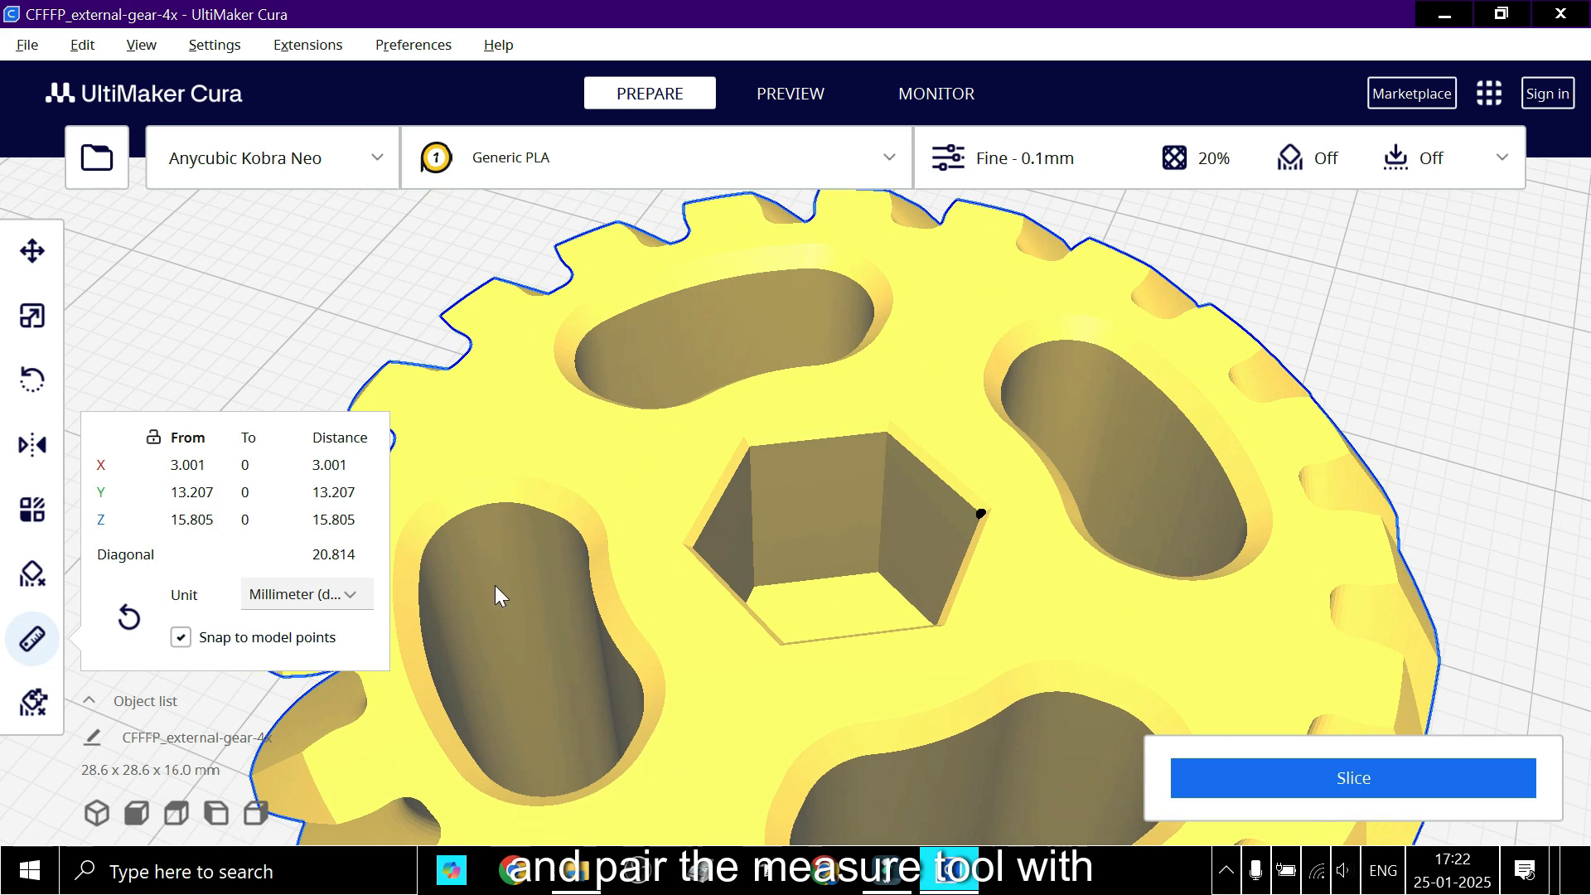
pyautogui.click(693, 545)
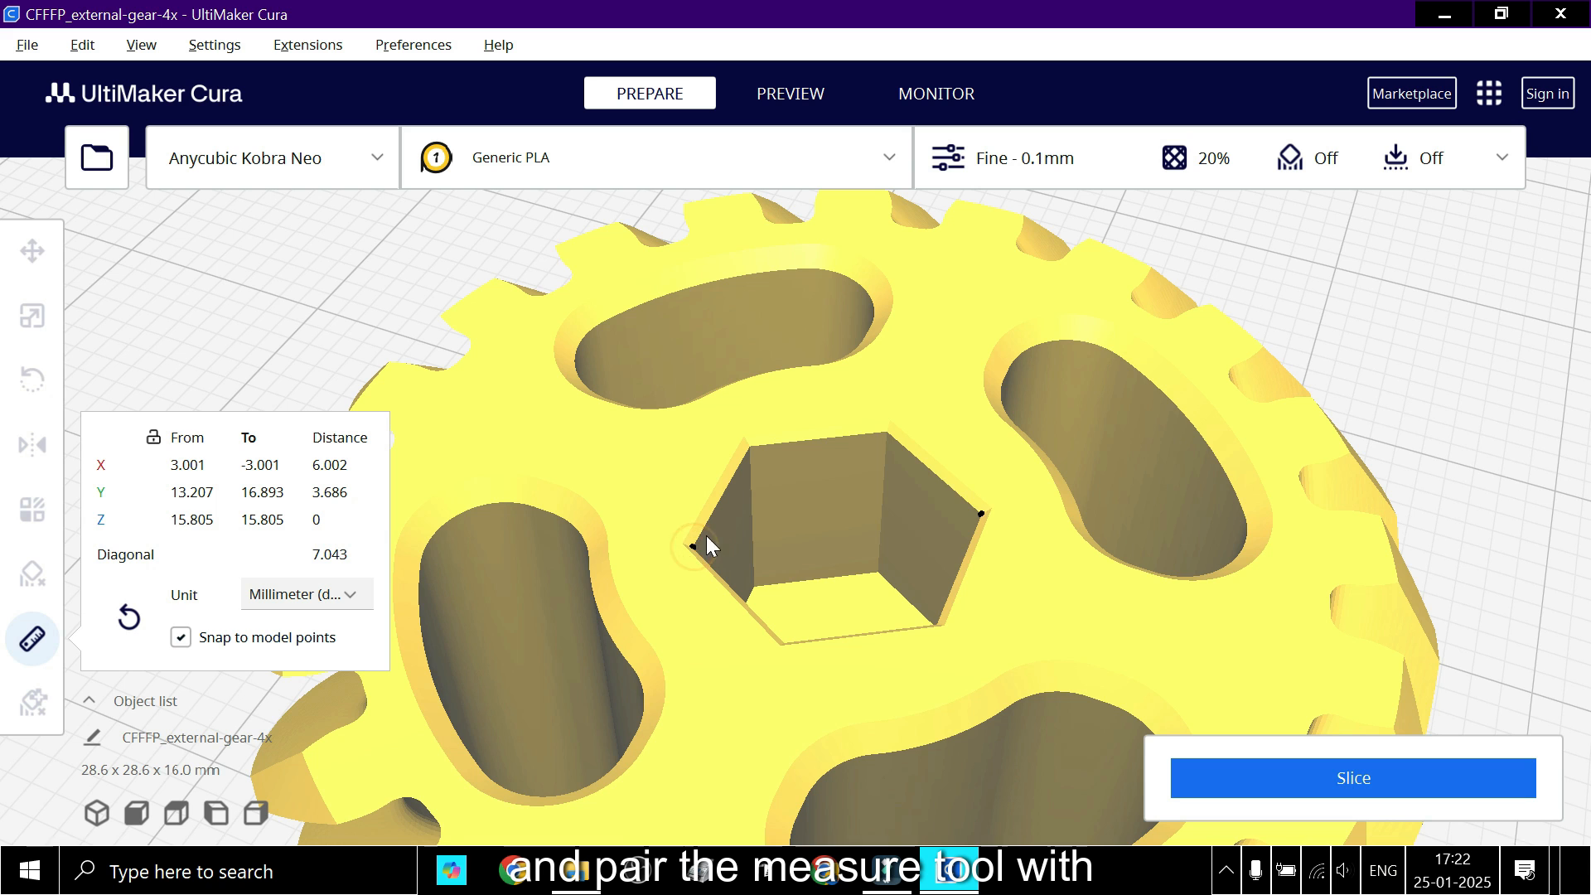